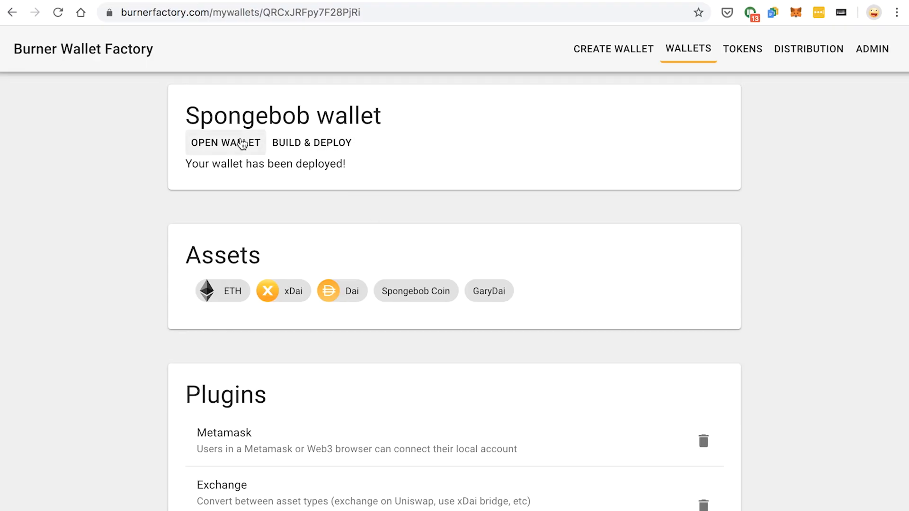
# Open the Spongebob wallet and scroll its balances to reveal xDai at $0.00.
pyautogui.click(225, 143)
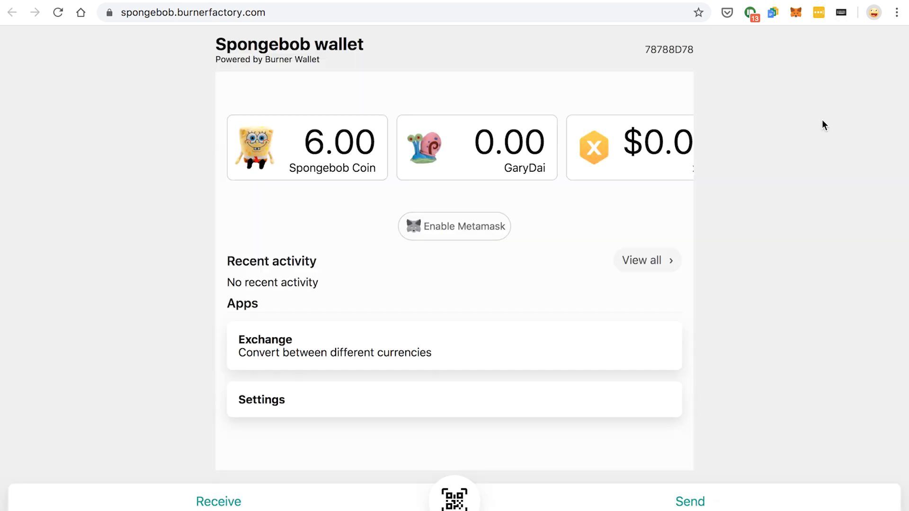
pyautogui.moveTo(376, 139)
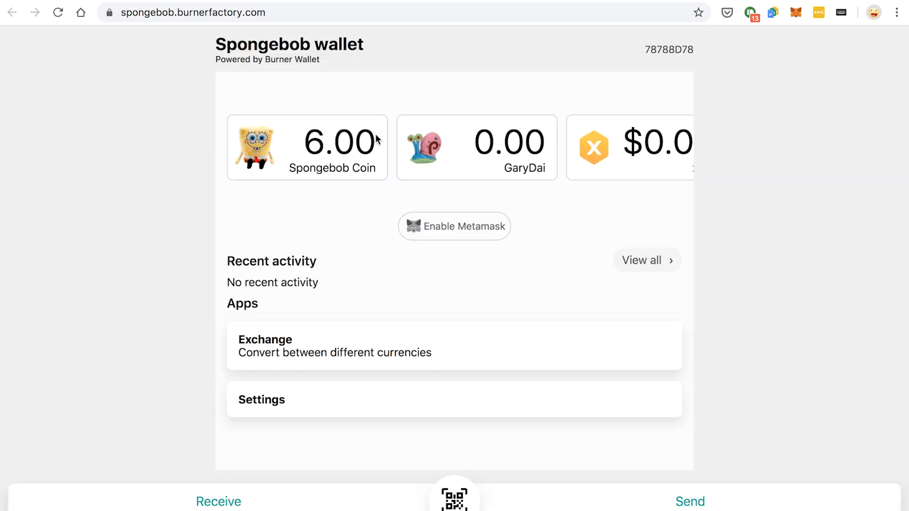
pyautogui.hscroll(3)
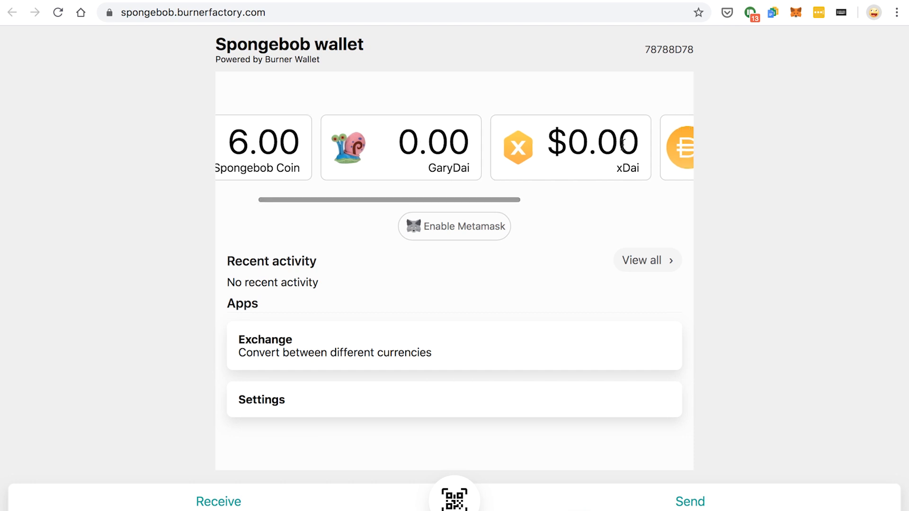
# Copy the Spongebob wallet's receiving address.
pyautogui.click(219, 501)
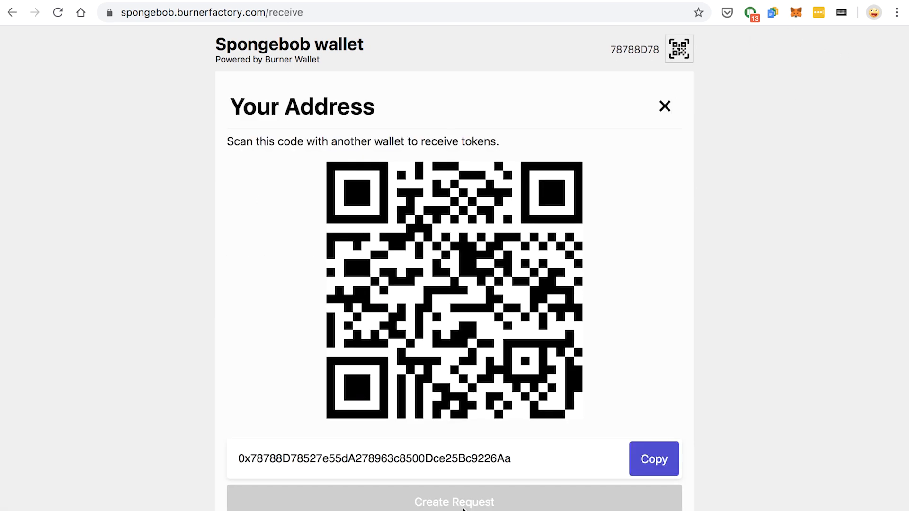
pyautogui.click(653, 459)
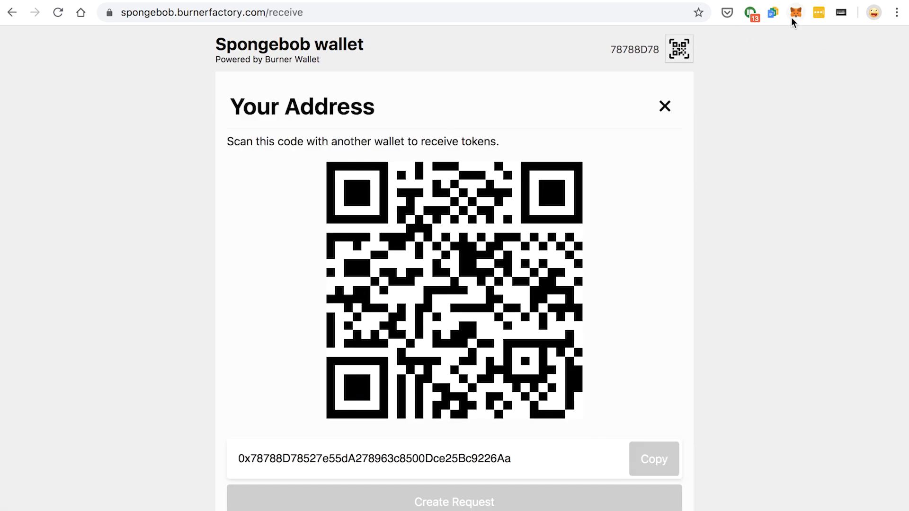
# Send 0.5 xDai from MetaMask to the copied wallet address.
pyautogui.click(795, 12)
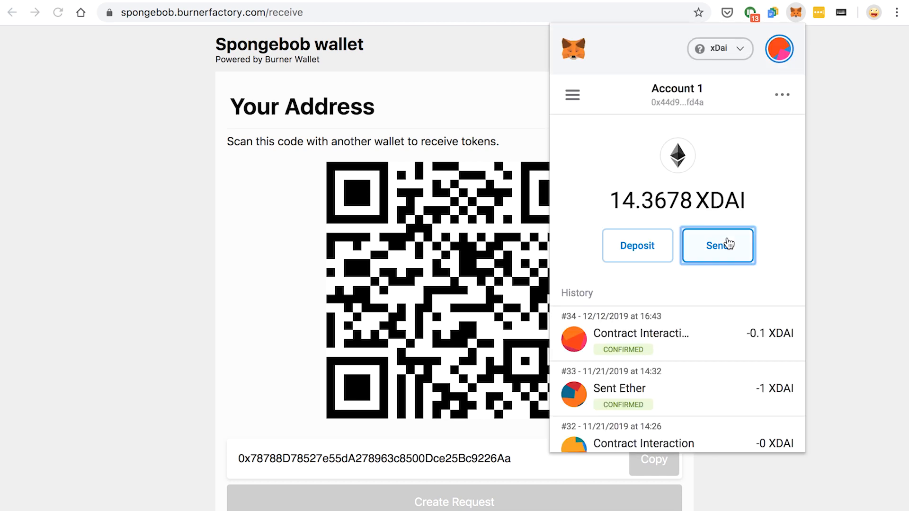
pyautogui.click(718, 245)
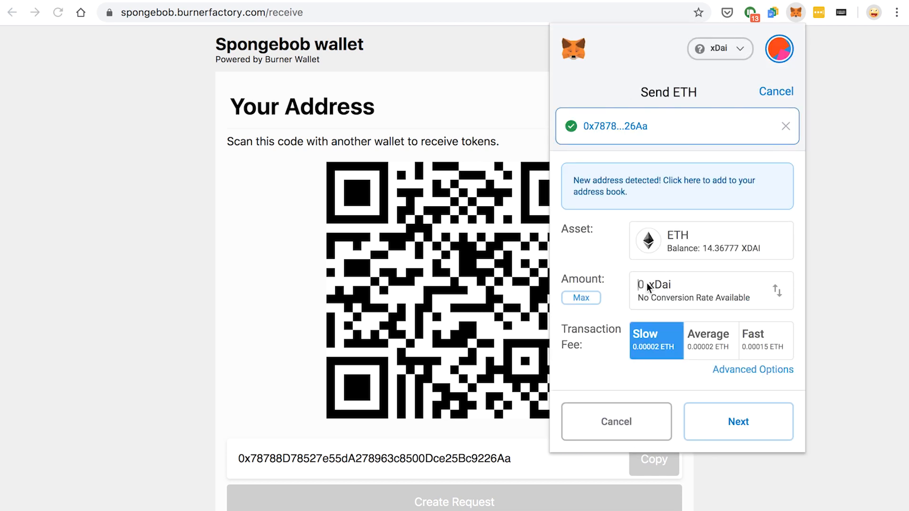
pyautogui.write('.5')
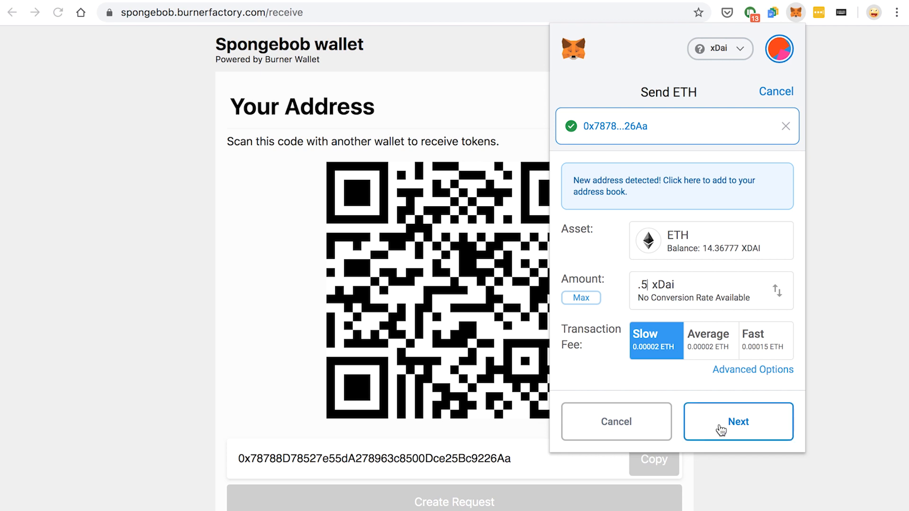
pyautogui.click(738, 421)
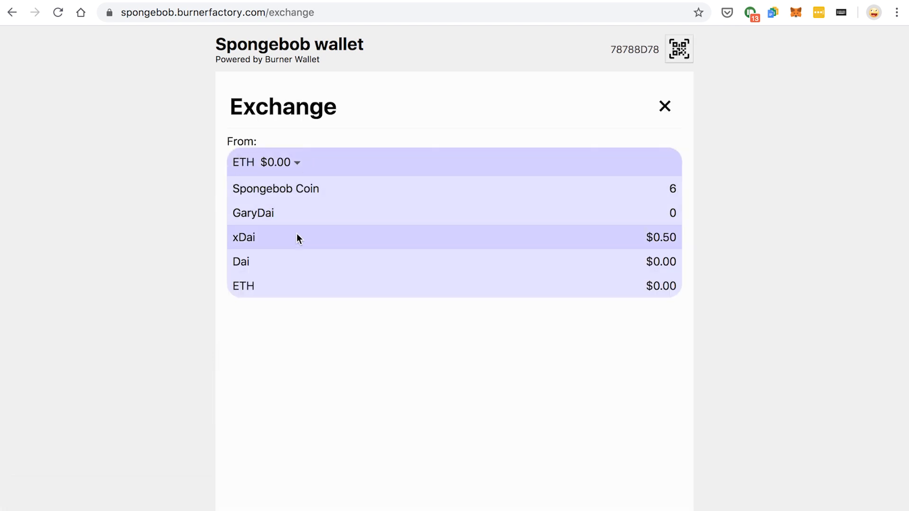
pyautogui.moveTo(307, 237)
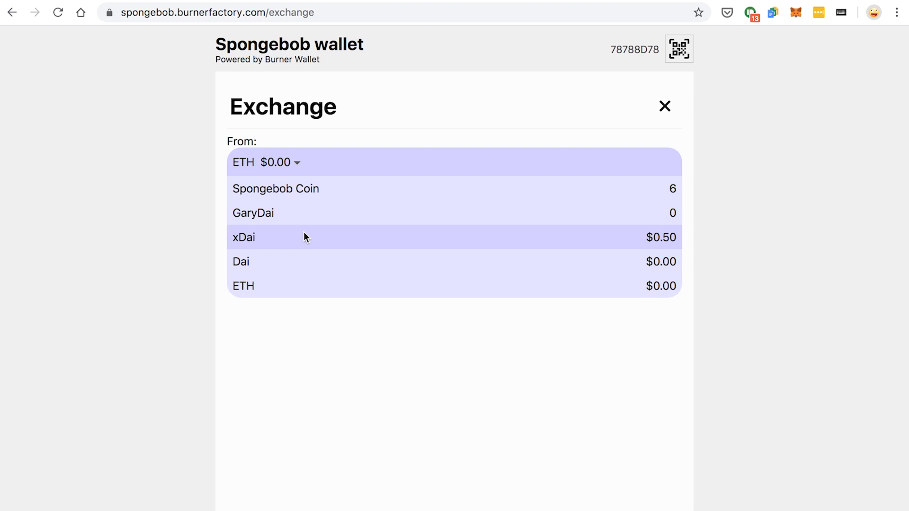
# Exchange 0.4 xDai for GaryDai and return to the updated wallet balances.
pyautogui.click(243, 237)
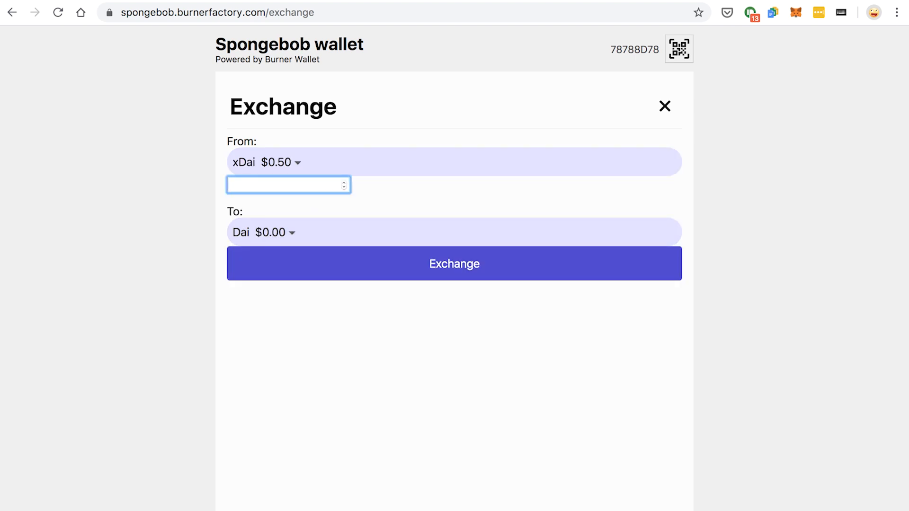
pyautogui.write('.4')
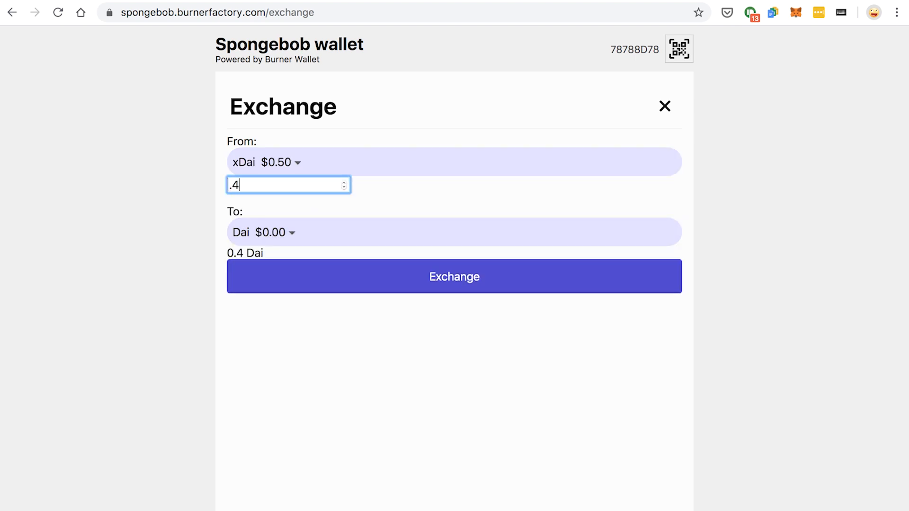
pyautogui.click(262, 232)
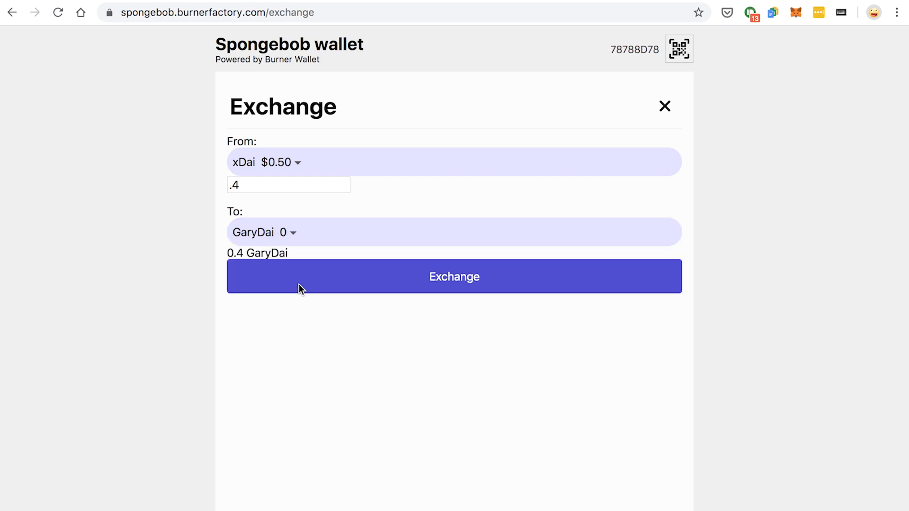
pyautogui.click(454, 276)
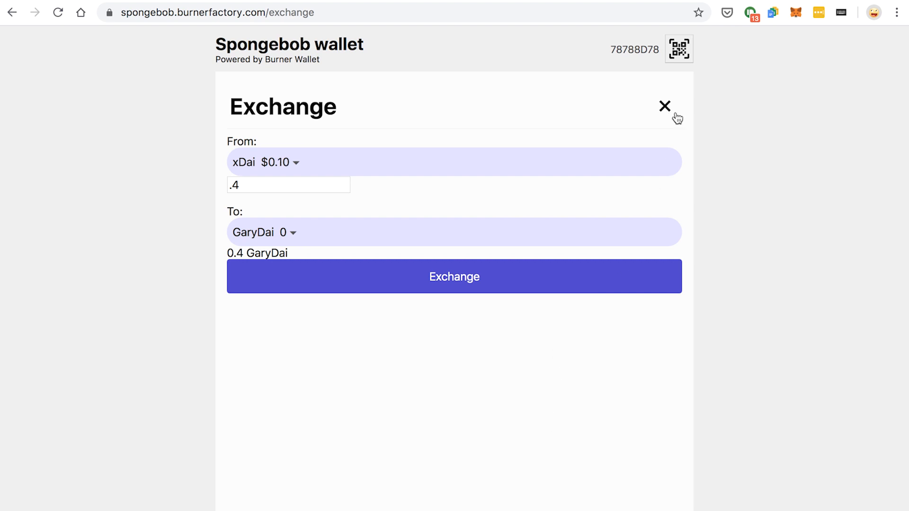
pyautogui.click(664, 106)
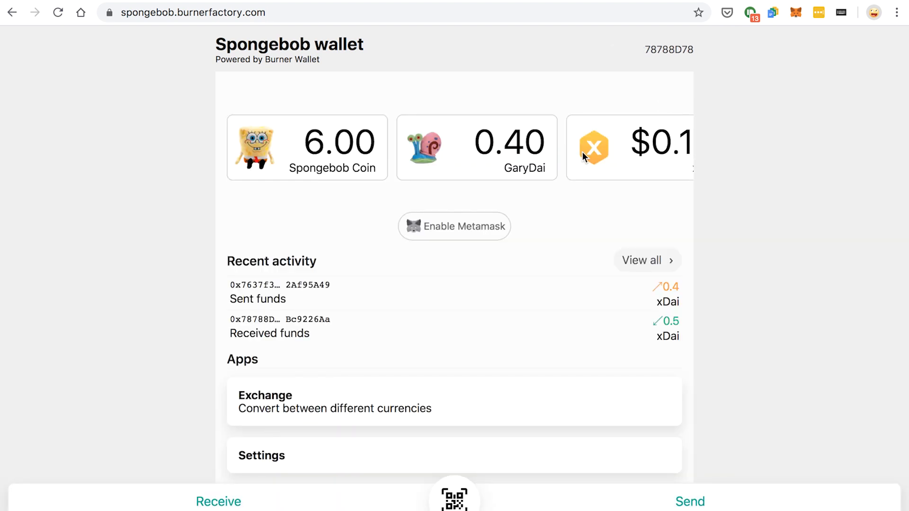